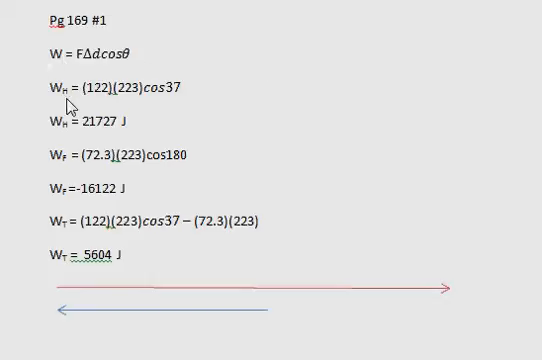
{"action": "mouse_move", "coordinate": [180, 95]}
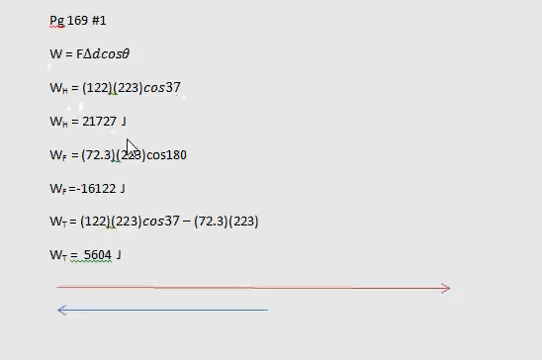
{"action": "mouse_move", "coordinate": [78, 178]}
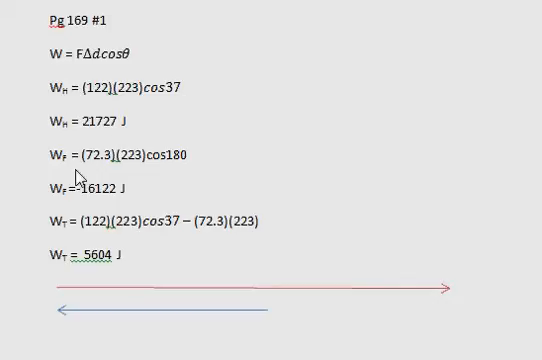
{"action": "mouse_move", "coordinate": [83, 200]}
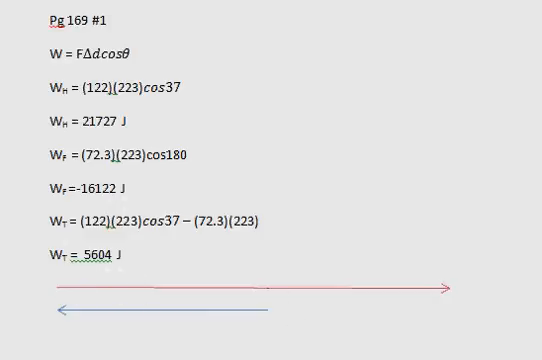
{"action": "mouse_move", "coordinate": [430, 308]}
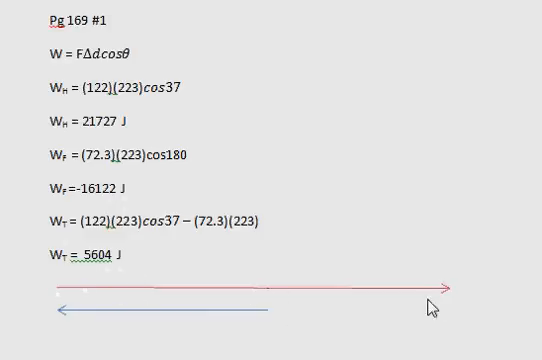